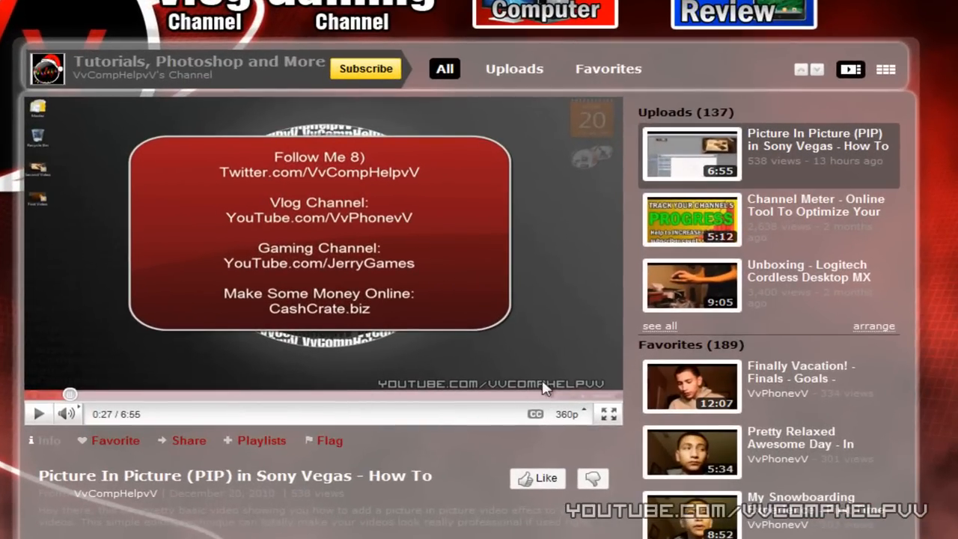
{"action": "mouse_move", "coordinate": [494, 377]}
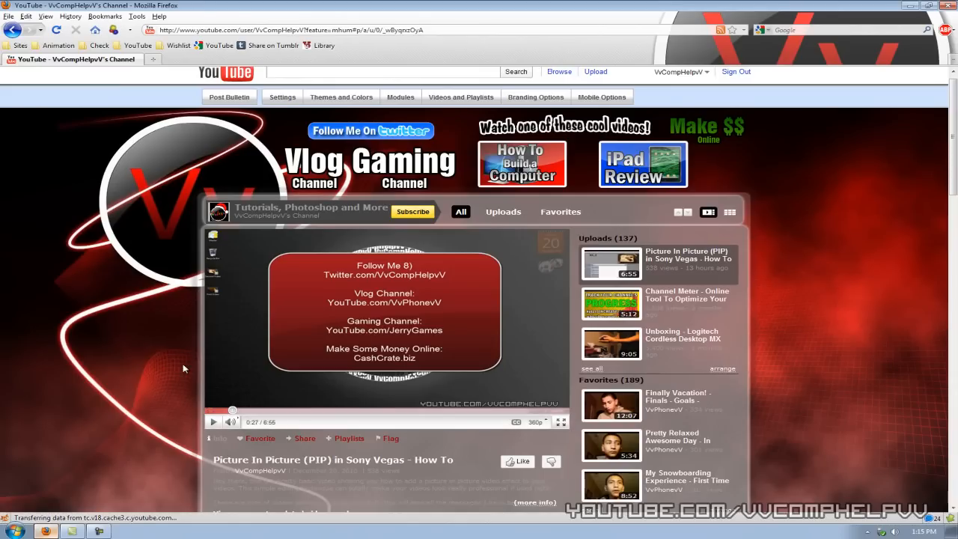
Create a new 1280×720 px document with transparent background contents via File > New.
{"action": "left_click", "coordinate": [389, 11]}
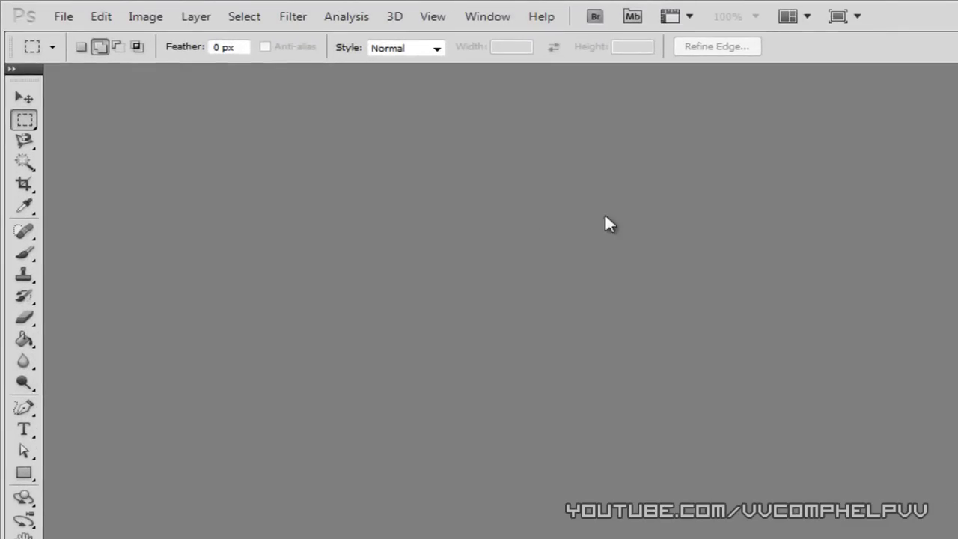
{"action": "left_click", "coordinate": [63, 15]}
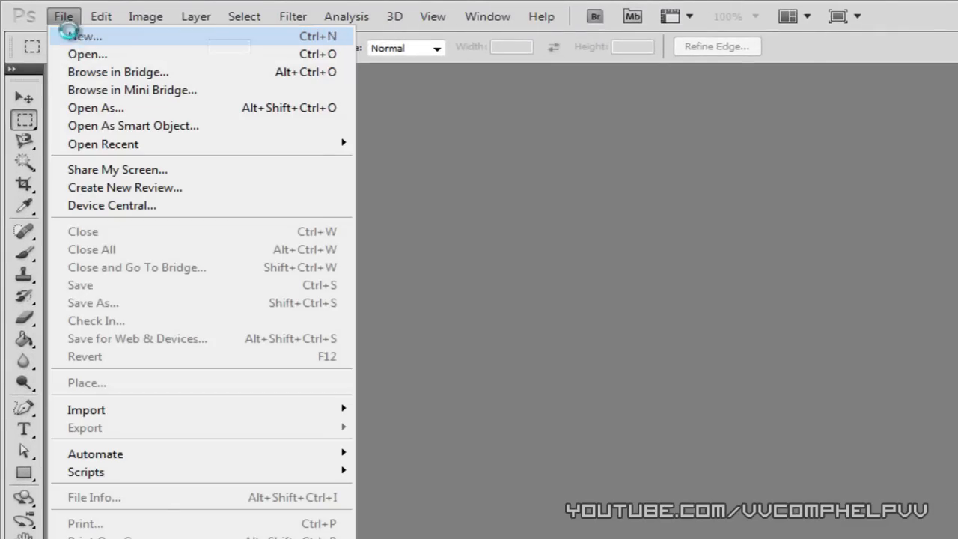
{"action": "left_click", "coordinate": [83, 36]}
{"action": "type", "text": "720"}
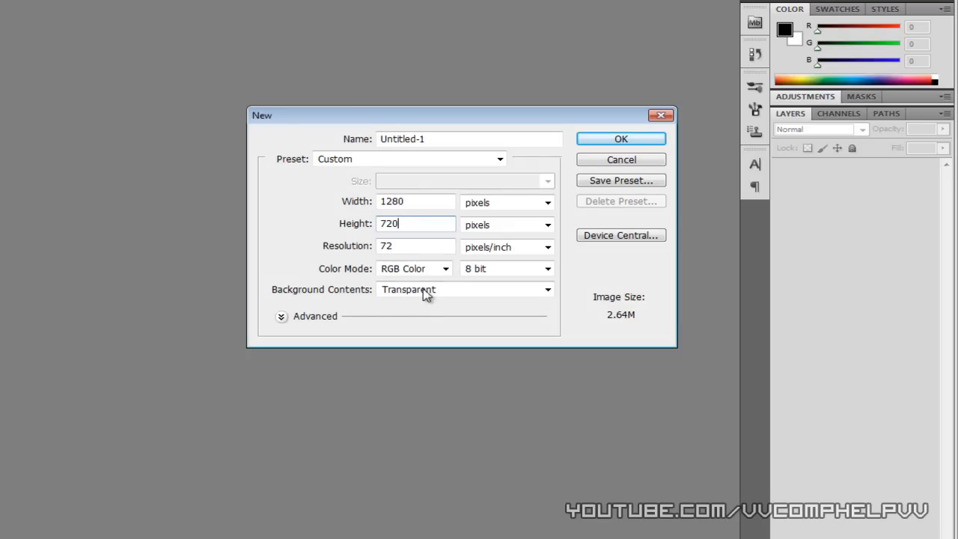
{"action": "triple_click", "coordinate": [416, 224]}
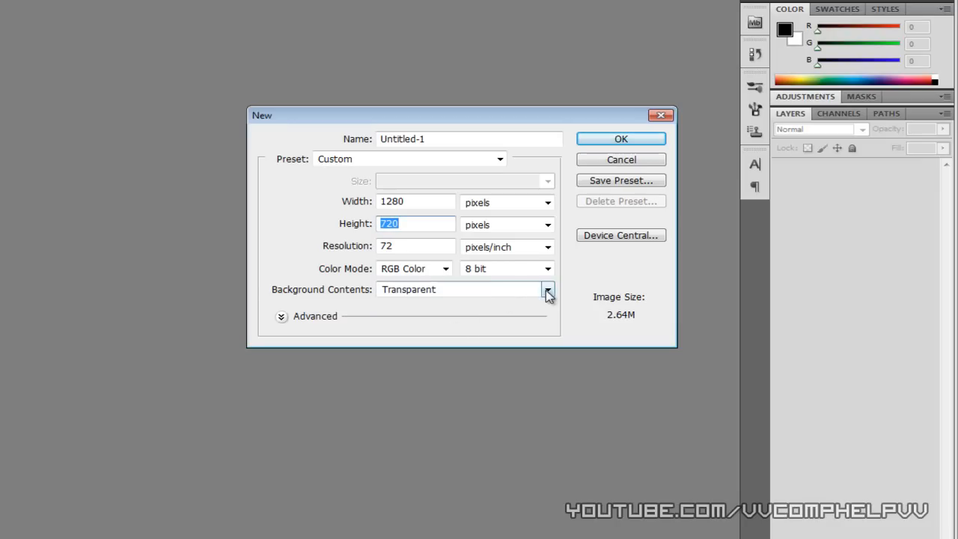
{"action": "mouse_move", "coordinate": [548, 291]}
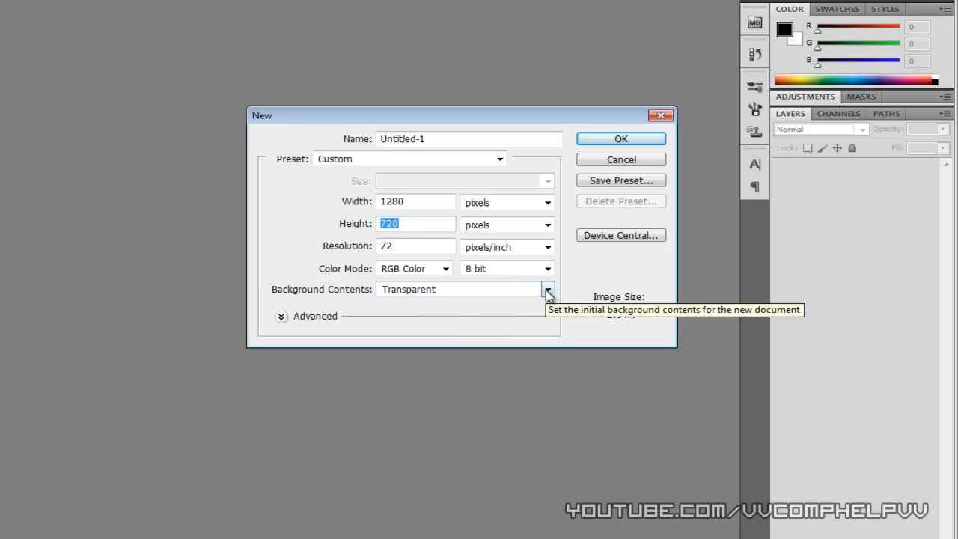
{"action": "left_click", "coordinate": [620, 137]}
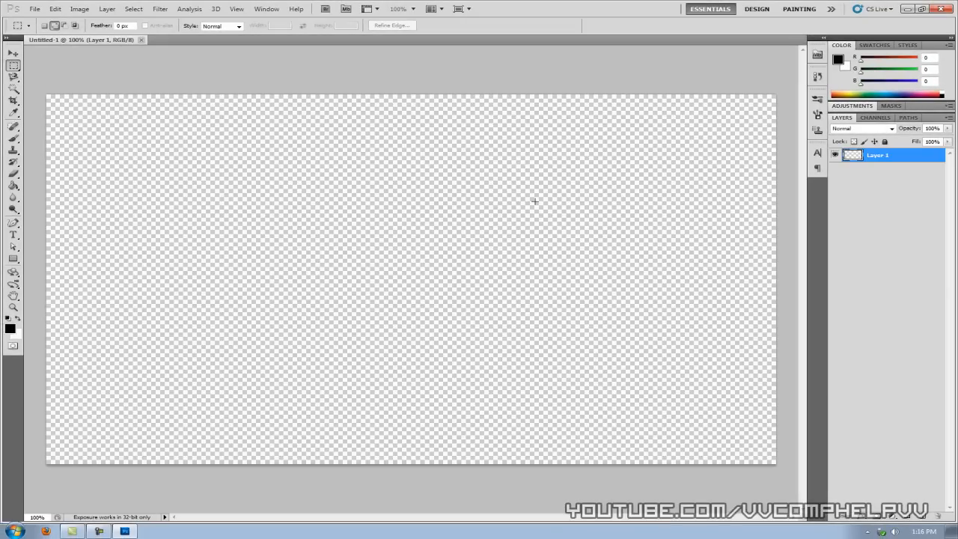
{"action": "mouse_move", "coordinate": [69, 111]}
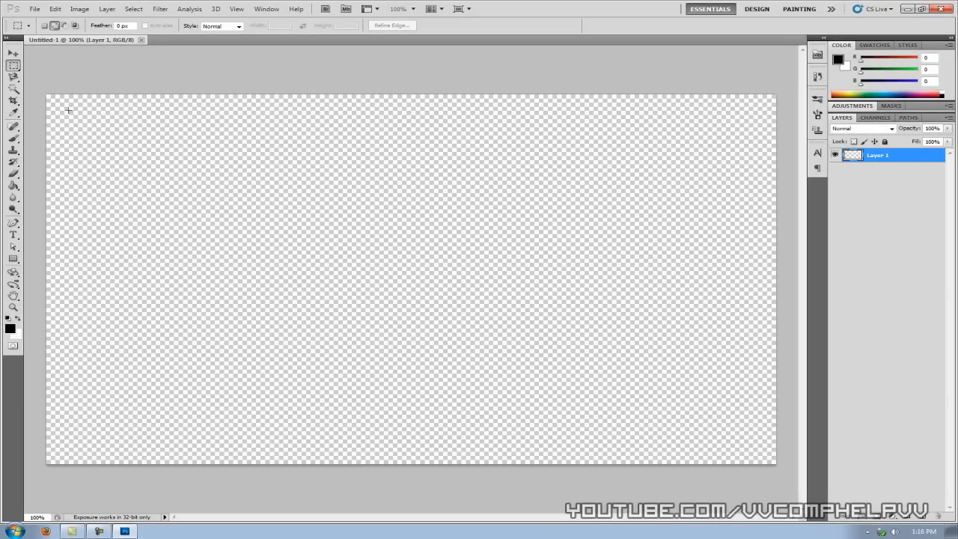
{"action": "mouse_move", "coordinate": [524, 354]}
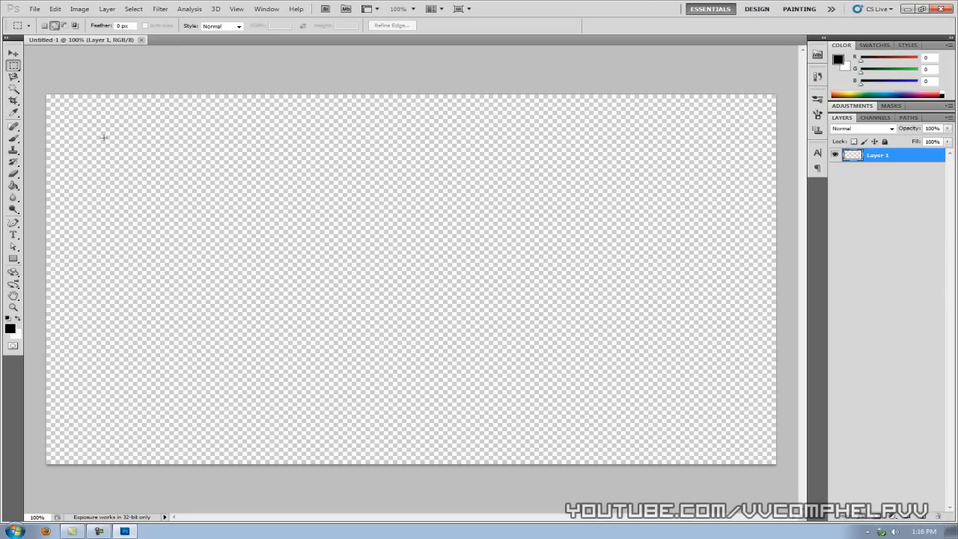
{"action": "mouse_move", "coordinate": [42, 97]}
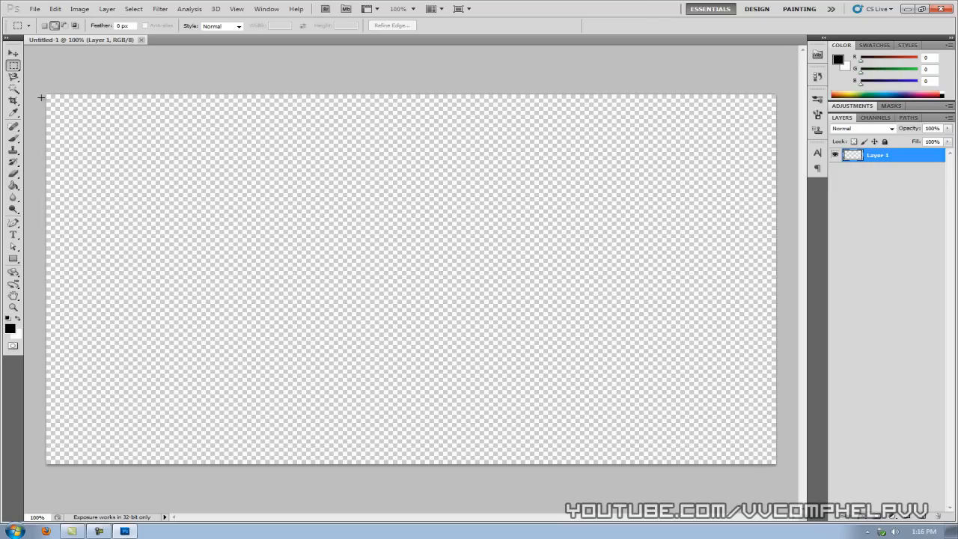
{"action": "mouse_move", "coordinate": [416, 352]}
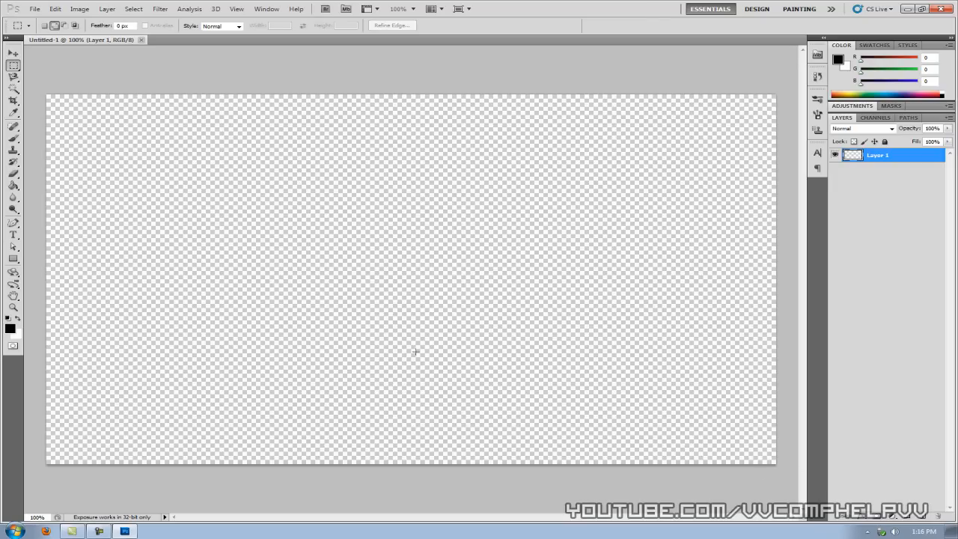
{"action": "mouse_move", "coordinate": [763, 460]}
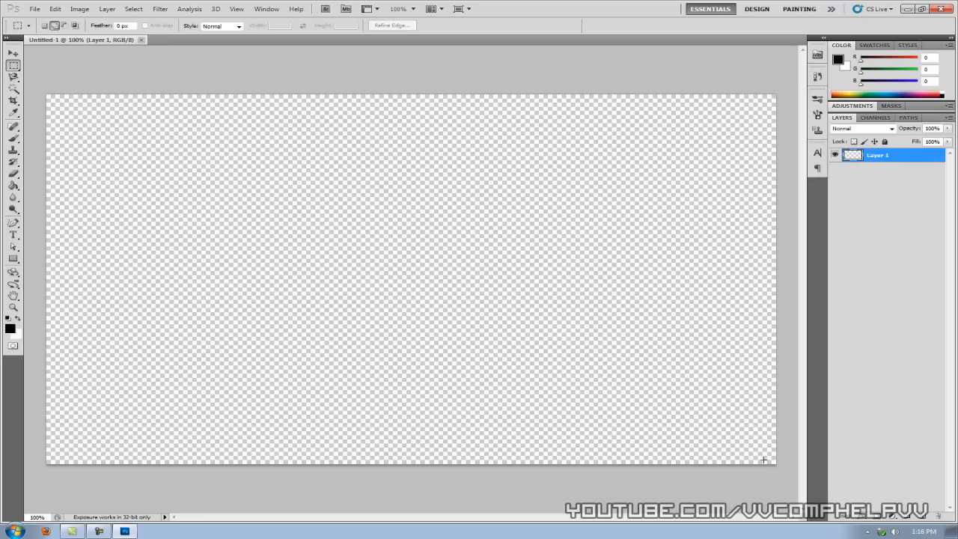
{"action": "mouse_move", "coordinate": [652, 398]}
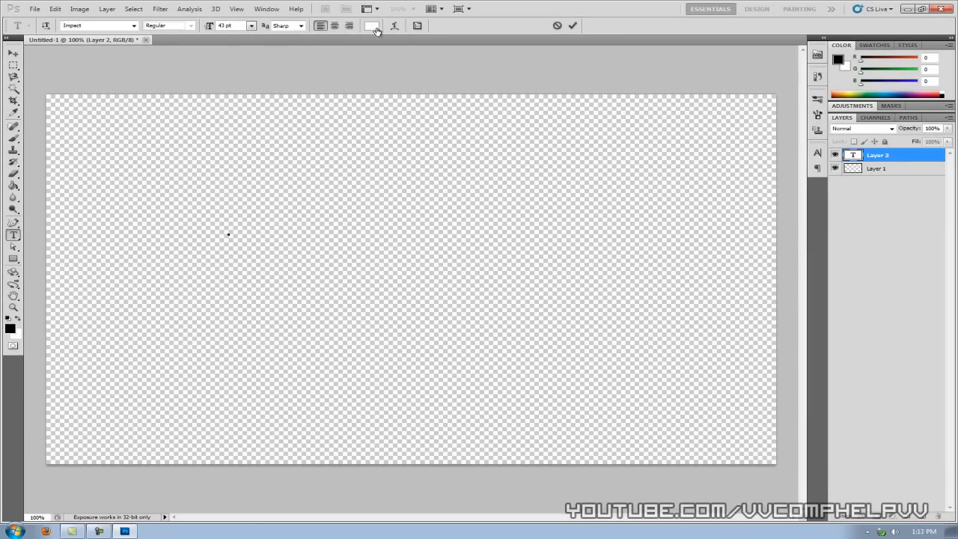
Add black text 'YouTube.com/VvCompHelpvV' to the canvas and start choosing the Compact font.
{"action": "left_click", "coordinate": [371, 25]}
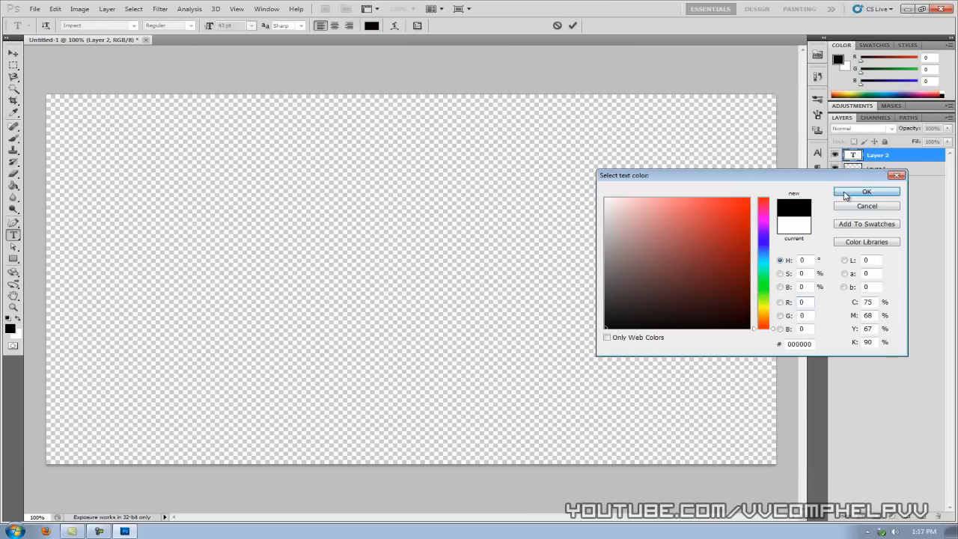
{"action": "left_click", "coordinate": [865, 191]}
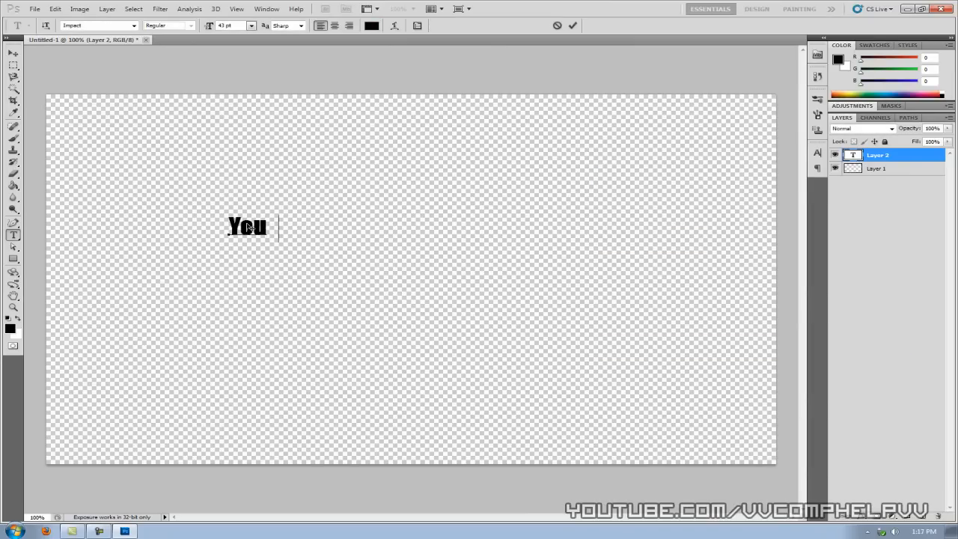
{"action": "type", "text": "Tube.com/V"}
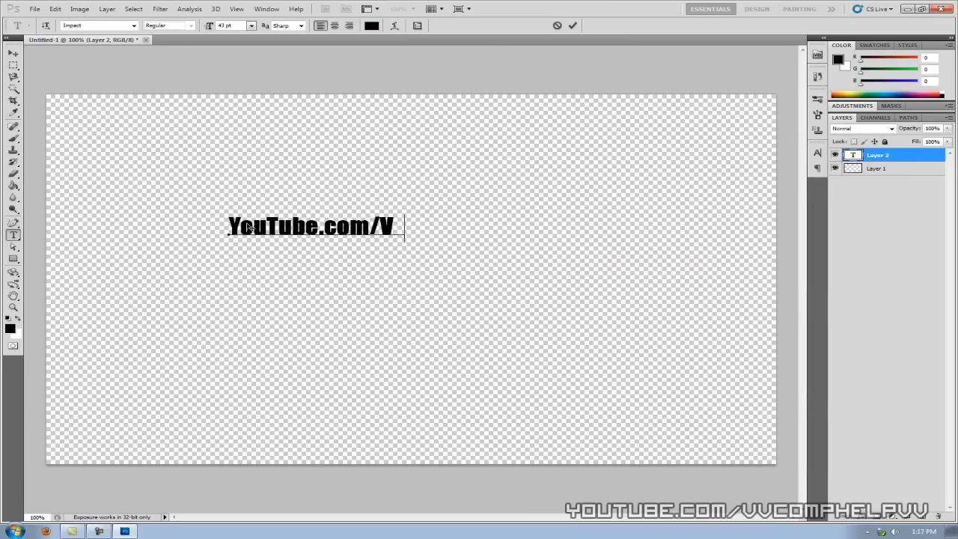
{"action": "type", "text": "vCompHelpvV"}
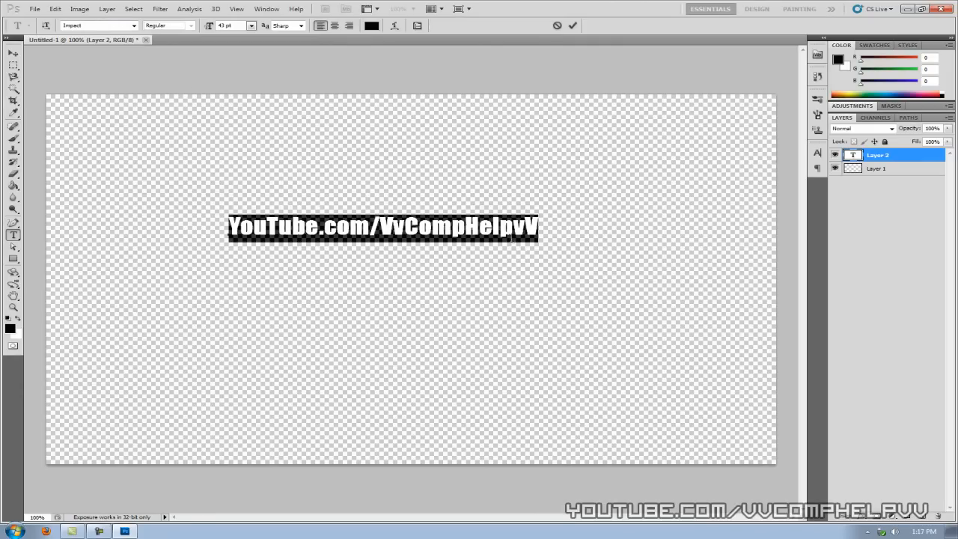
{"action": "left_click", "coordinate": [93, 25]}
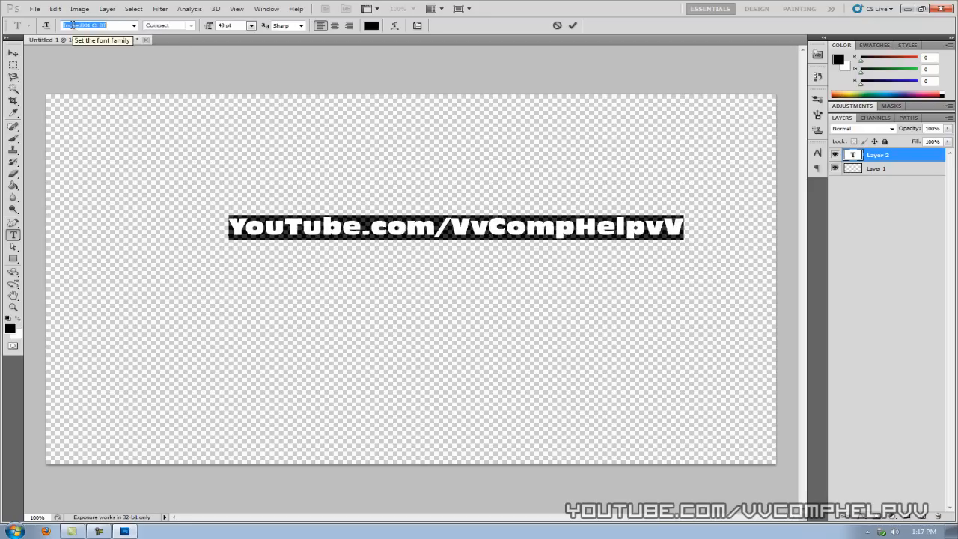
Apply a different condensed font to the URL text and move it to the lower-right corner.
{"action": "left_click", "coordinate": [97, 24]}
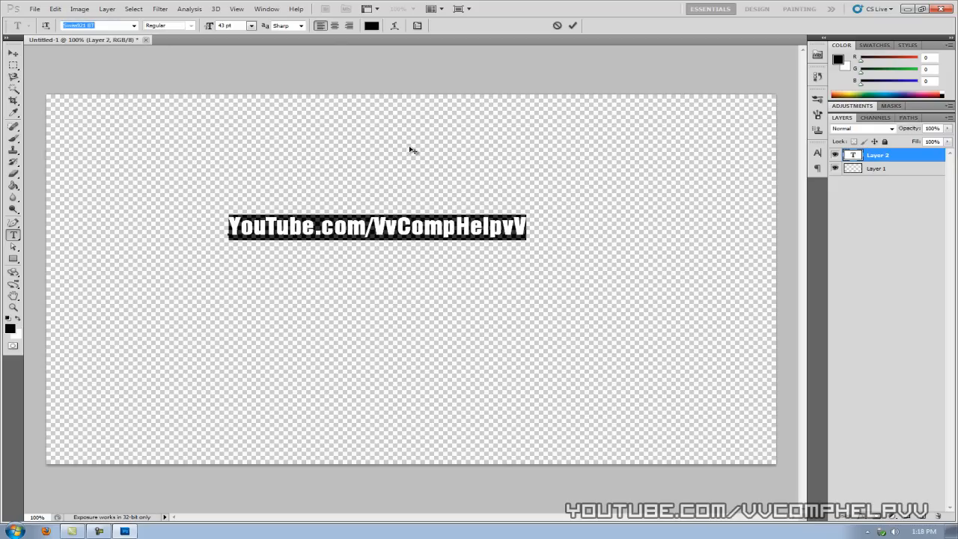
{"action": "mouse_move", "coordinate": [150, 180]}
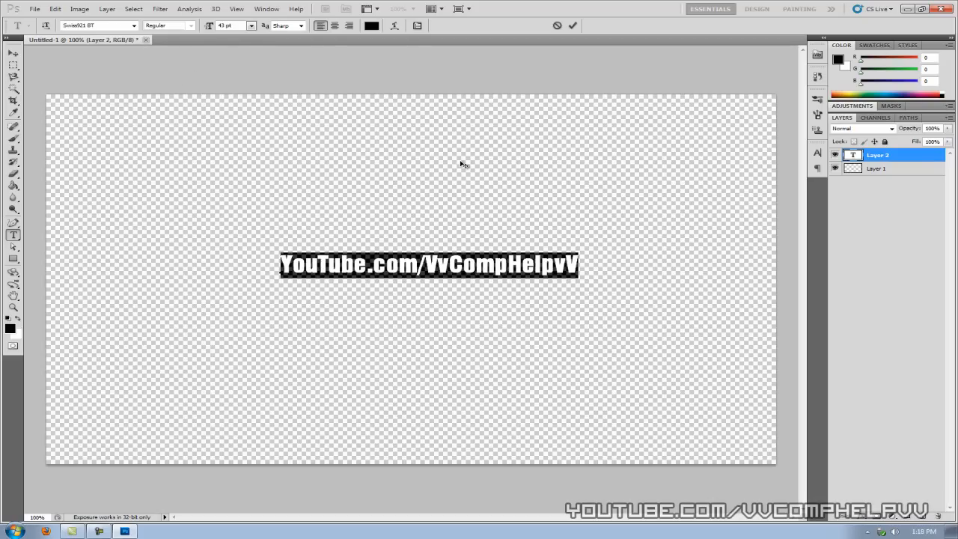
{"action": "mouse_move", "coordinate": [409, 158]}
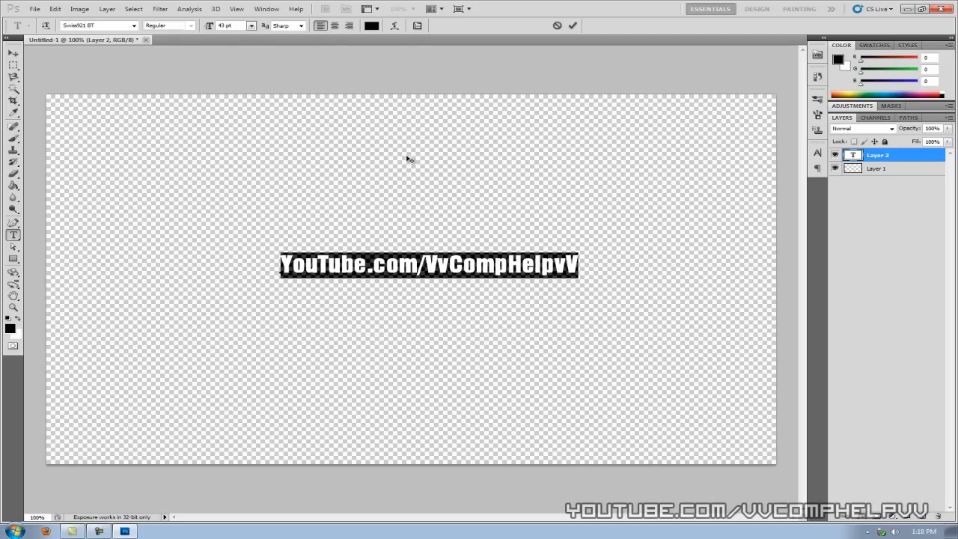
{"action": "left_click_drag", "start_coordinate": [430, 263], "coordinate": [604, 420]}
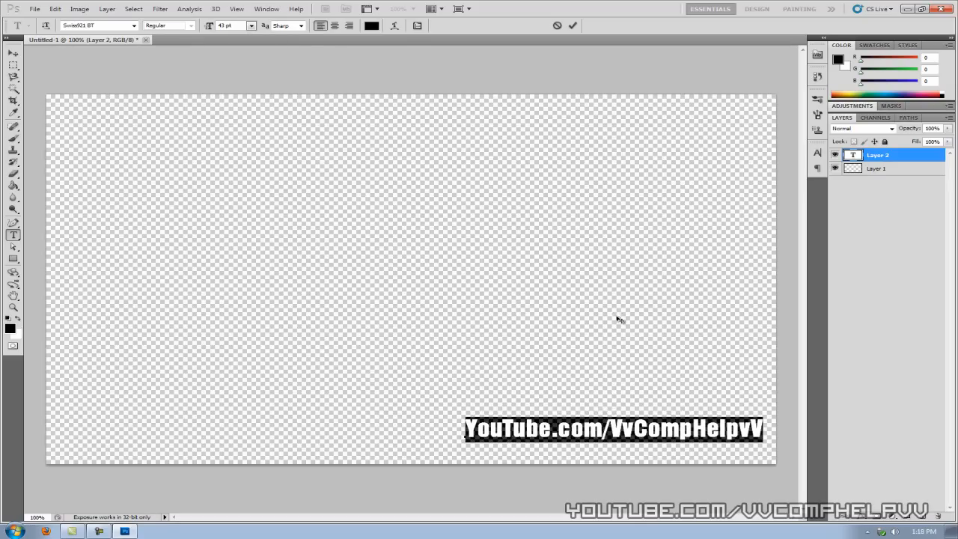
{"action": "mouse_move", "coordinate": [296, 187]}
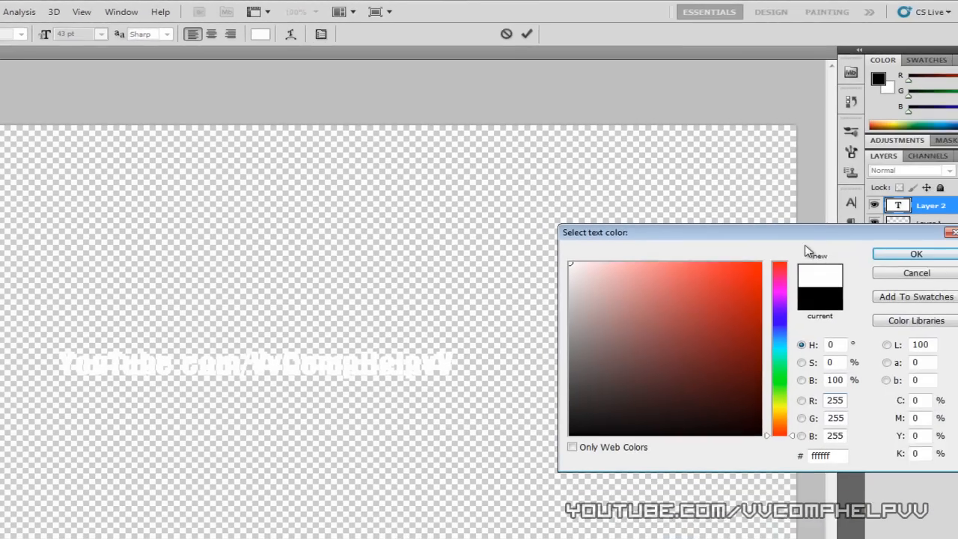
Make the text white and add a 3 px black outside stroke in Blending Options.
{"action": "left_click", "coordinate": [917, 255]}
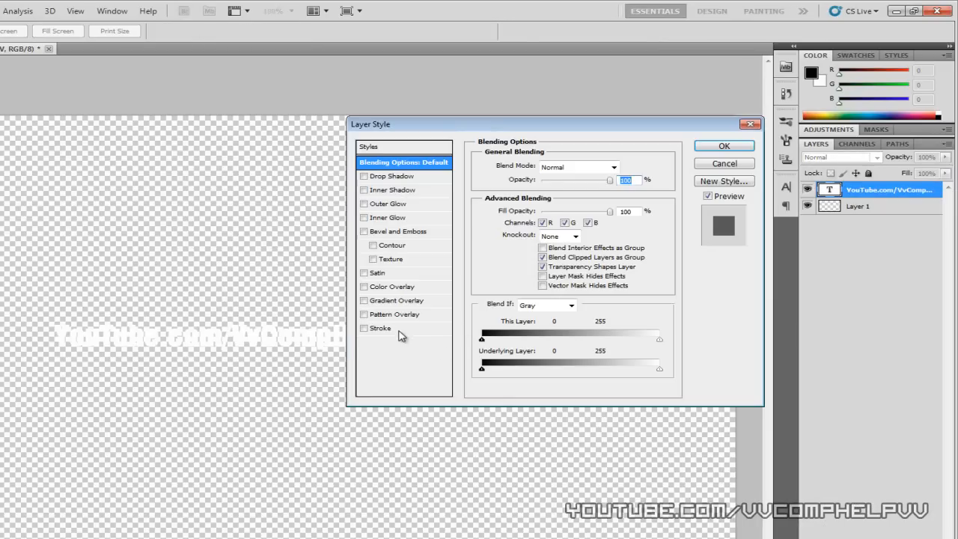
{"action": "left_click", "coordinate": [380, 328]}
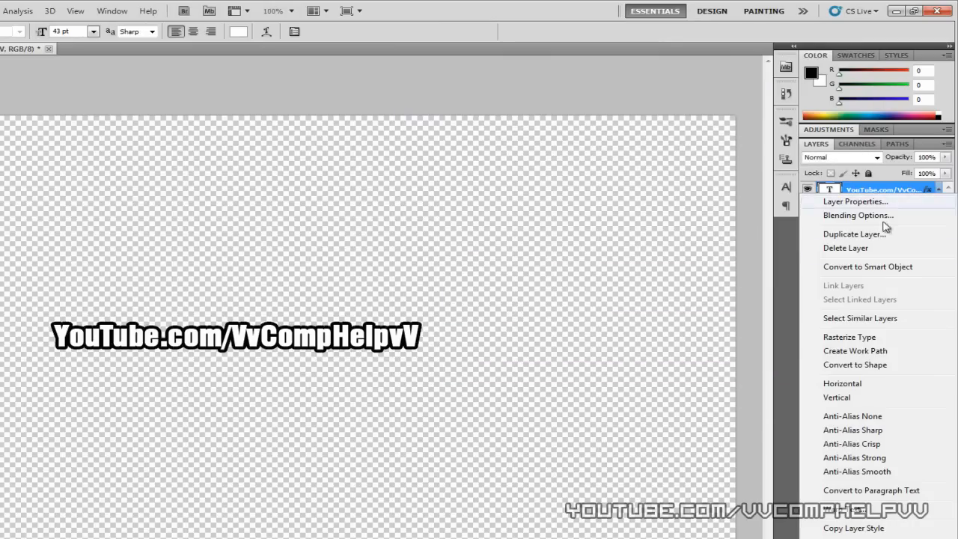
{"action": "left_click", "coordinate": [858, 216]}
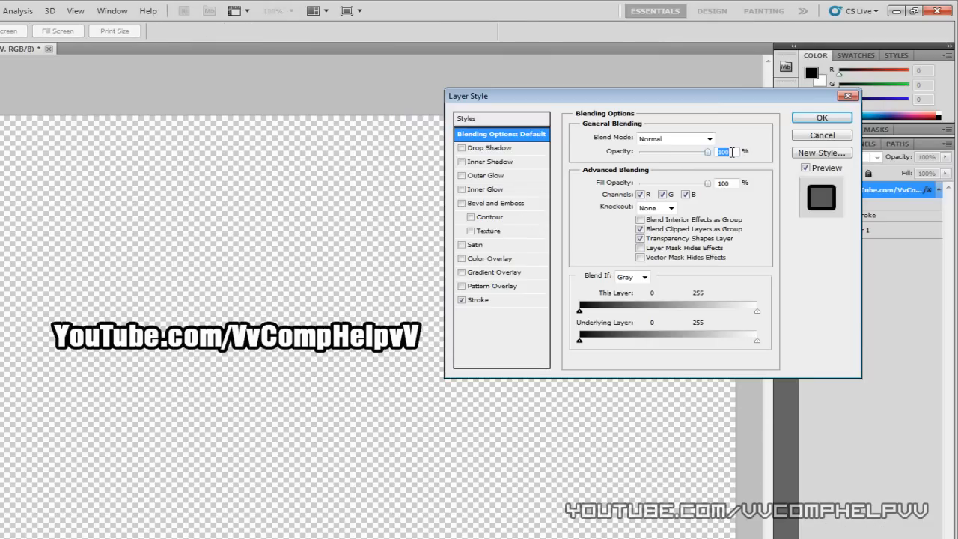
{"action": "left_click", "coordinate": [478, 300]}
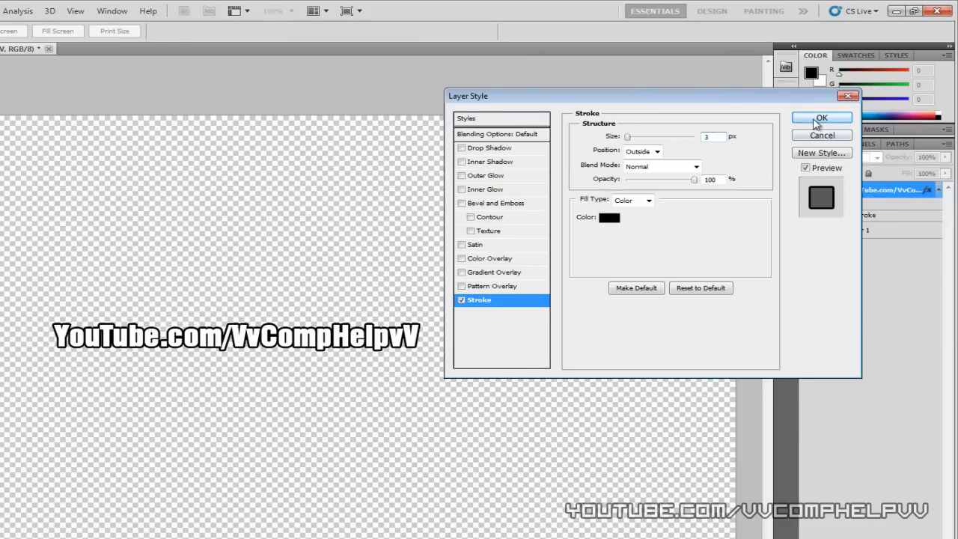
{"action": "left_click", "coordinate": [821, 116]}
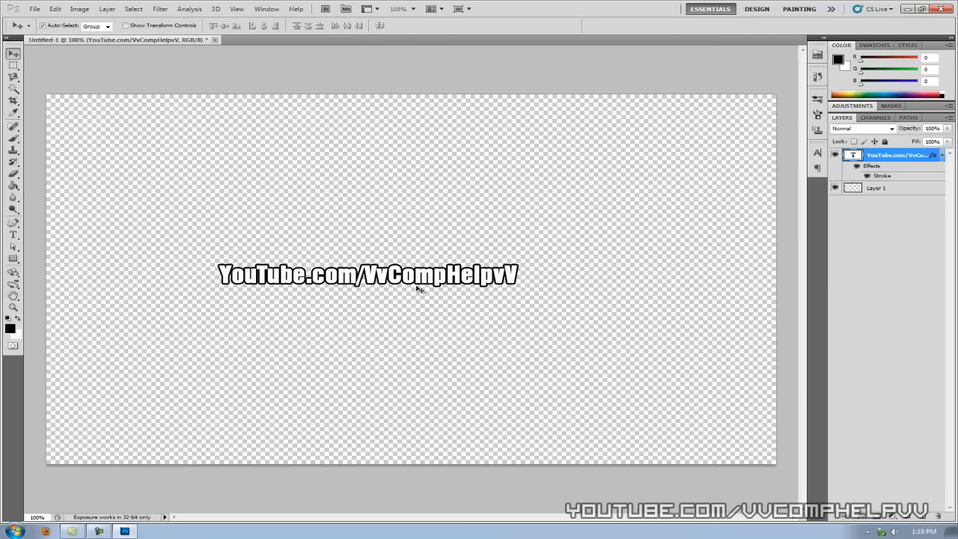
{"action": "mouse_move", "coordinate": [421, 287]}
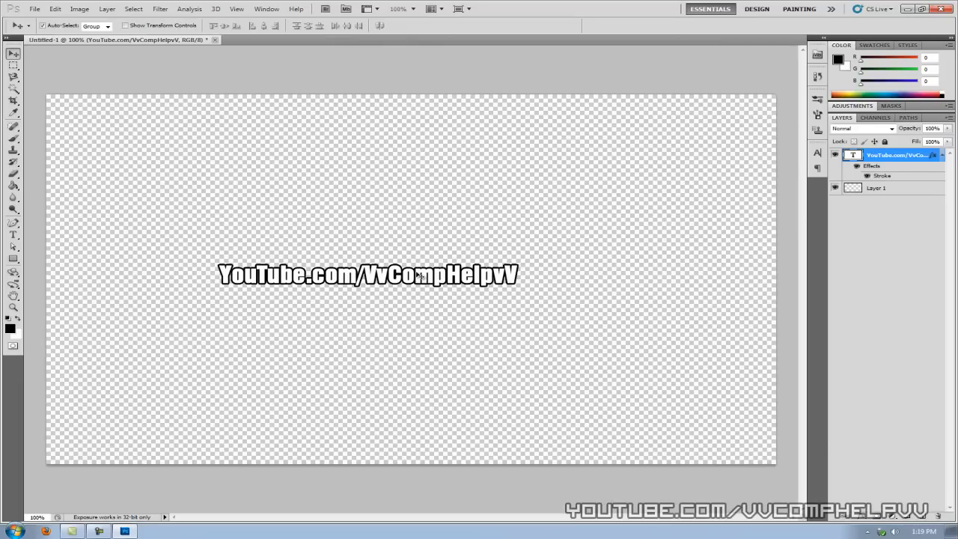
{"action": "mouse_move", "coordinate": [402, 222]}
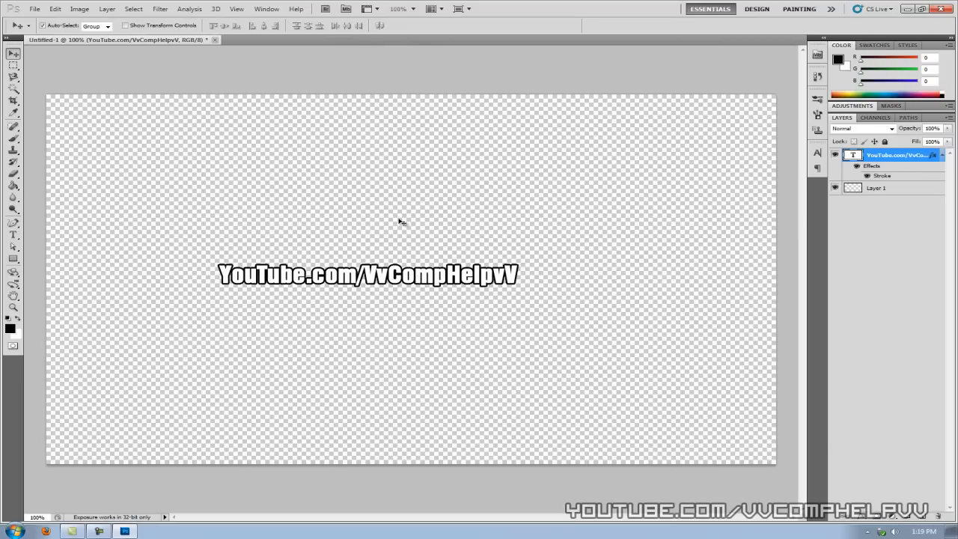
Drag the stroked white URL text to the canvas's lower-right corner.
{"action": "left_click_drag", "start_coordinate": [367, 274], "coordinate": [612, 421]}
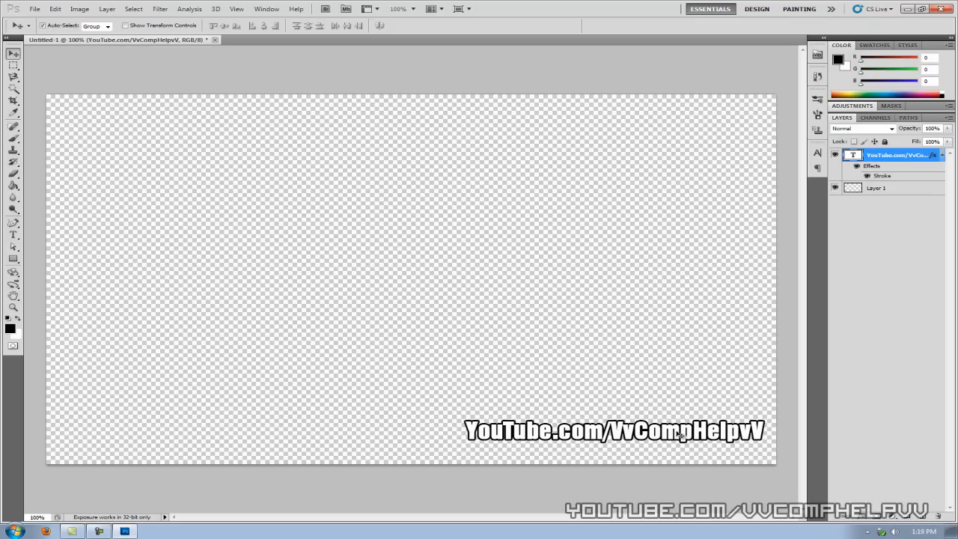
{"action": "mouse_move", "coordinate": [656, 422]}
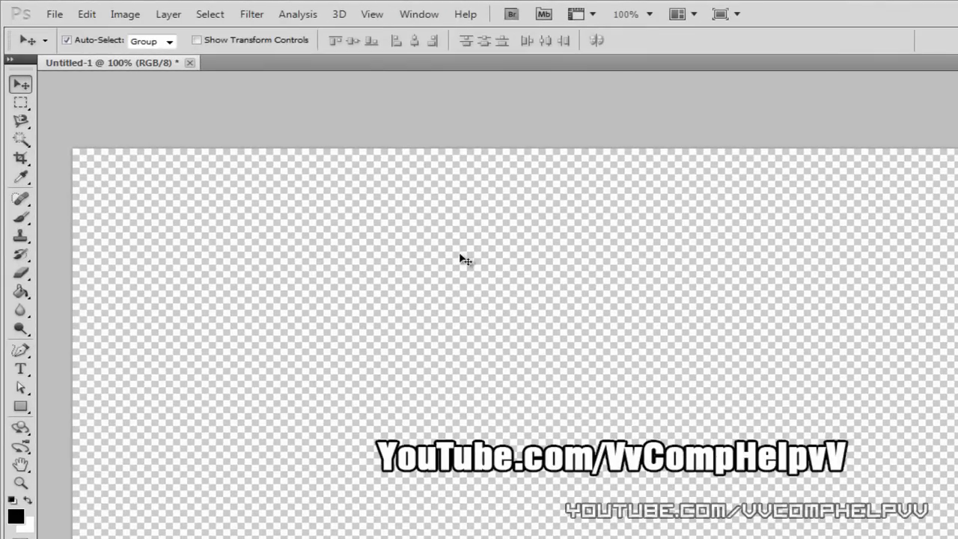
Trim transparent pixels on all sides so the canvas crops to the text (Image > Trim).
{"action": "left_click", "coordinate": [126, 13]}
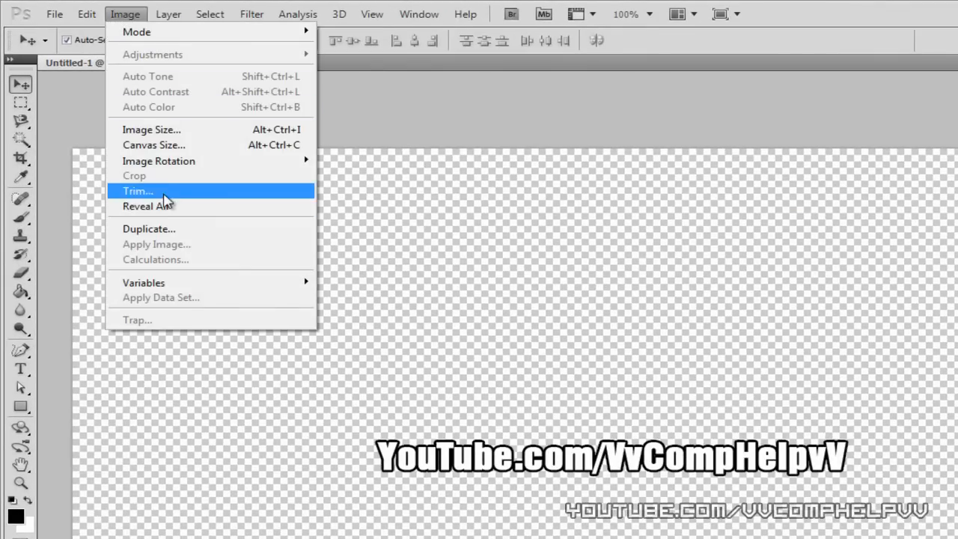
{"action": "left_click", "coordinate": [138, 192]}
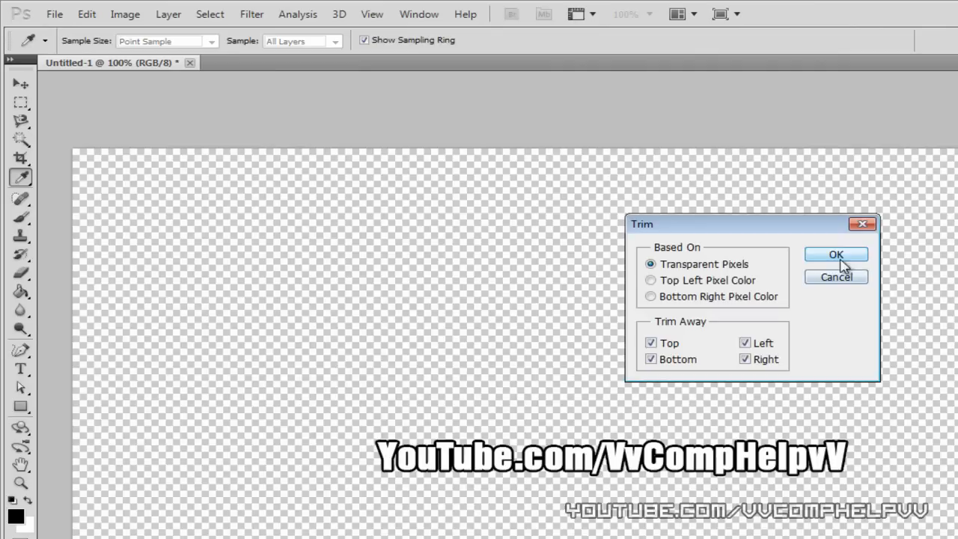
{"action": "left_click", "coordinate": [835, 255]}
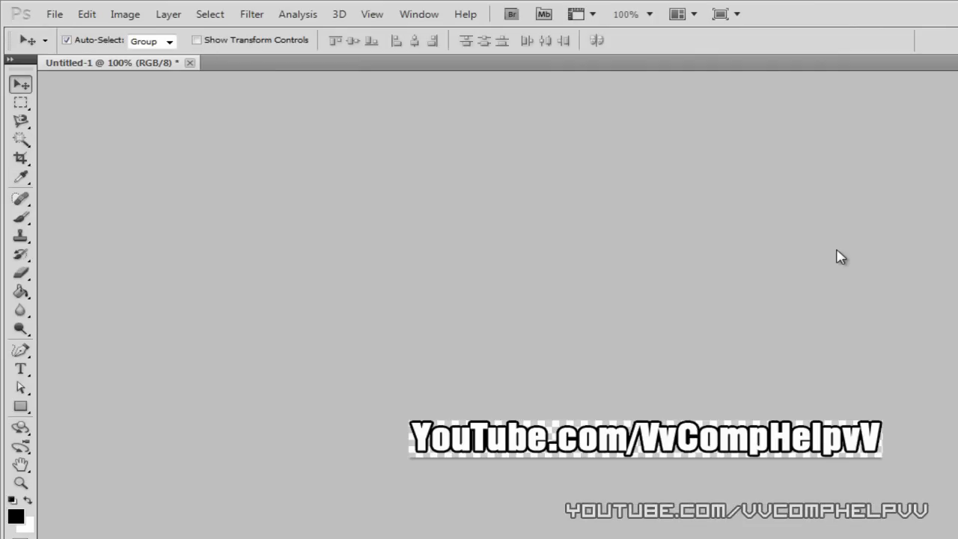
{"action": "mouse_move", "coordinate": [831, 388]}
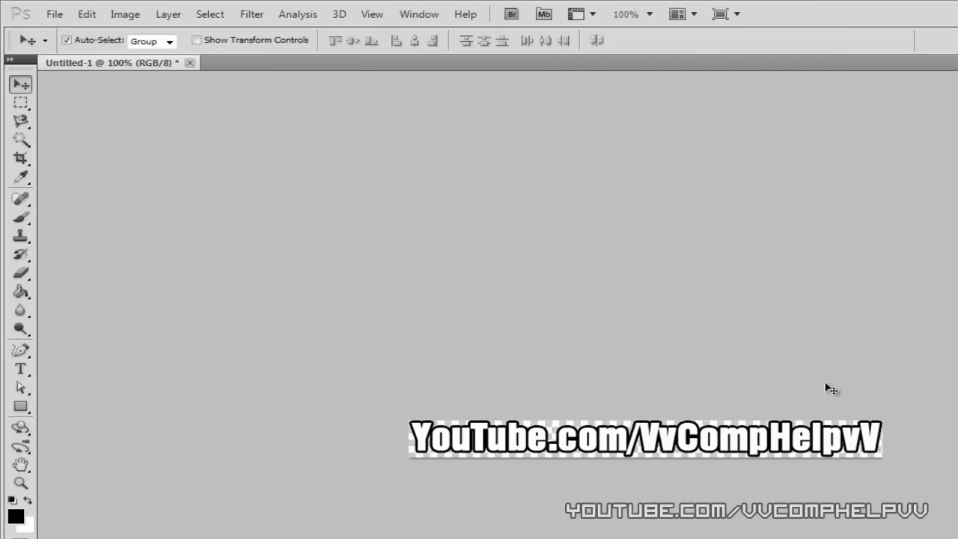
{"action": "left_click", "coordinate": [54, 14]}
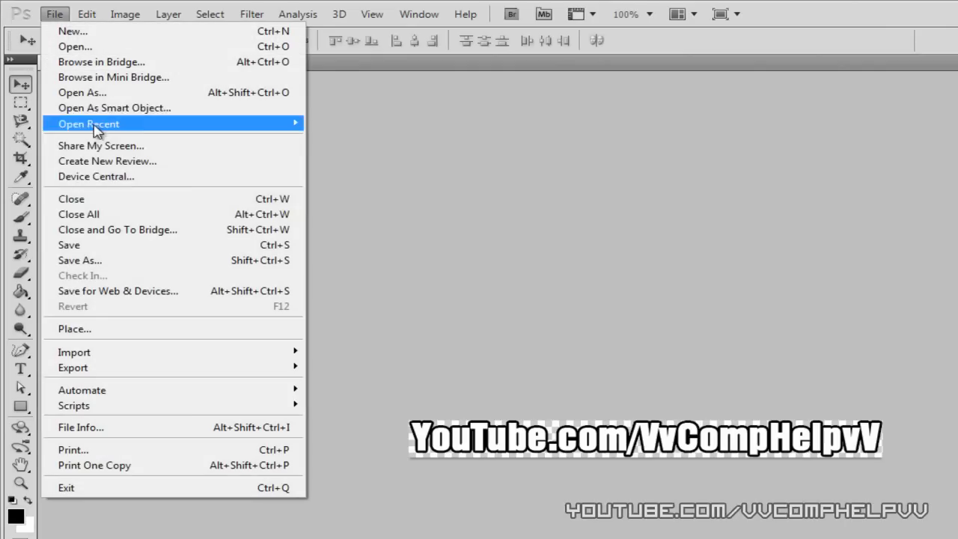
Save the trimmed image to the Desktop as a PNG named 'watermark' via Save As.
{"action": "left_click", "coordinate": [79, 261]}
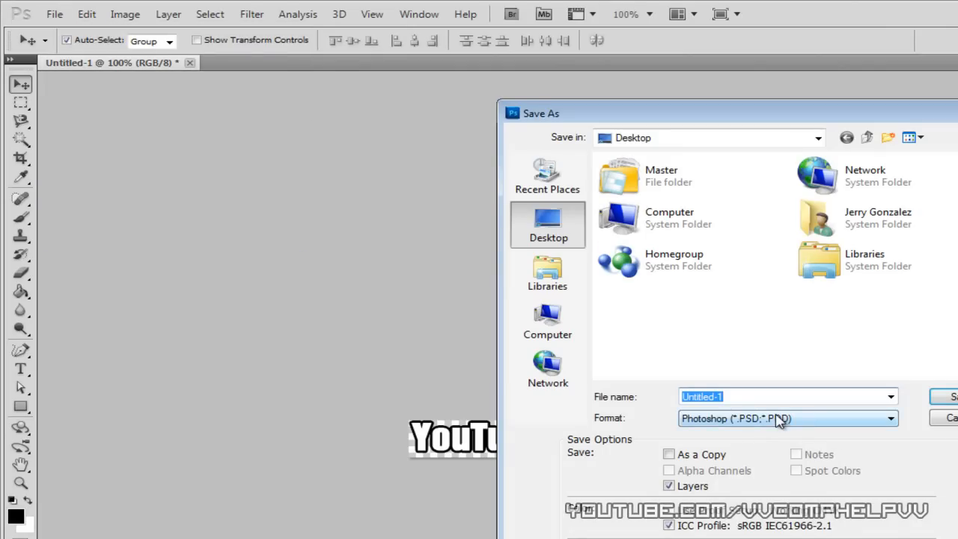
{"action": "left_click", "coordinate": [786, 420]}
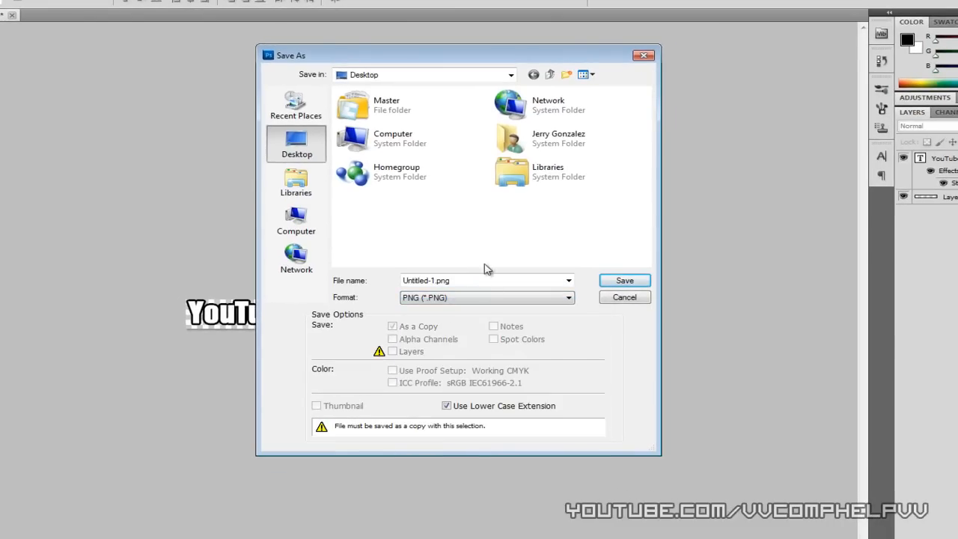
{"action": "type", "text": "2"}
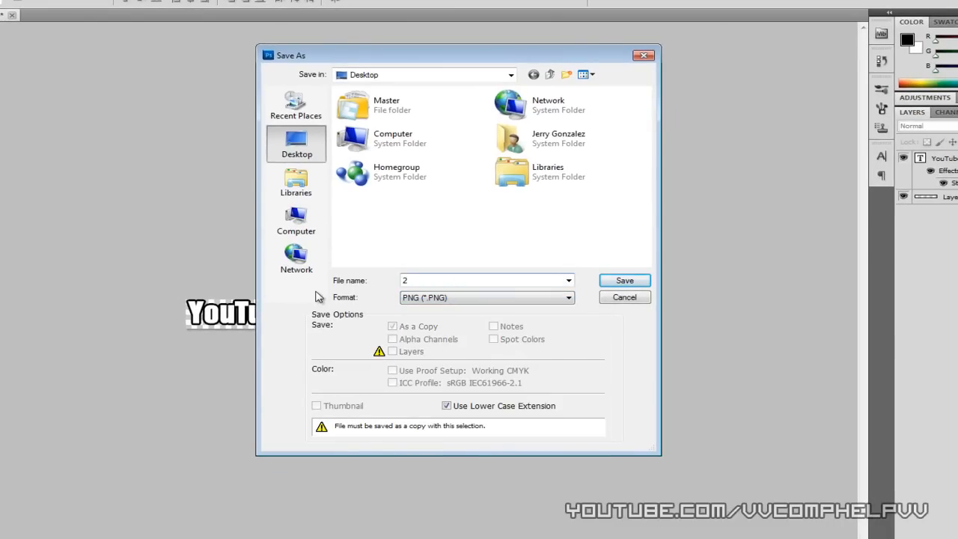
{"action": "type", "text": "watermark"}
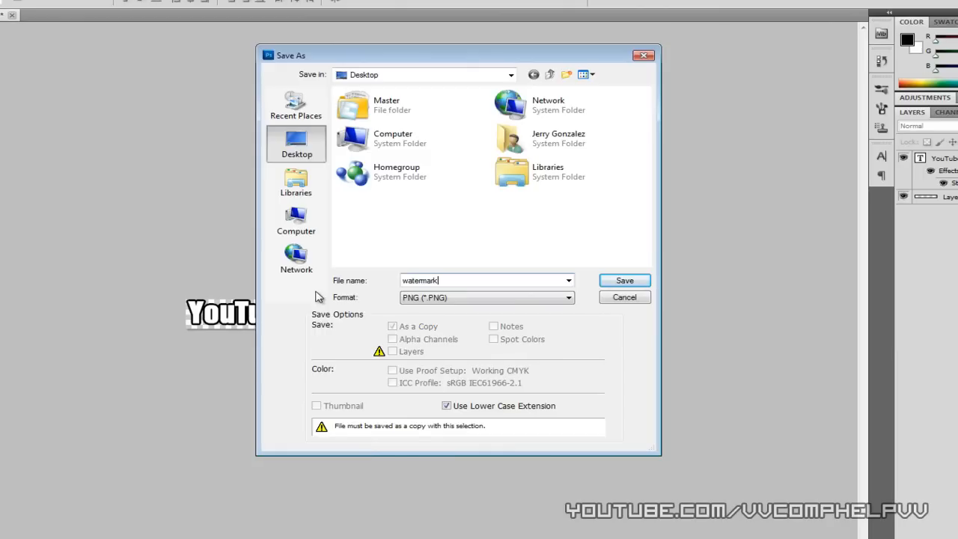
{"action": "left_click", "coordinate": [625, 280]}
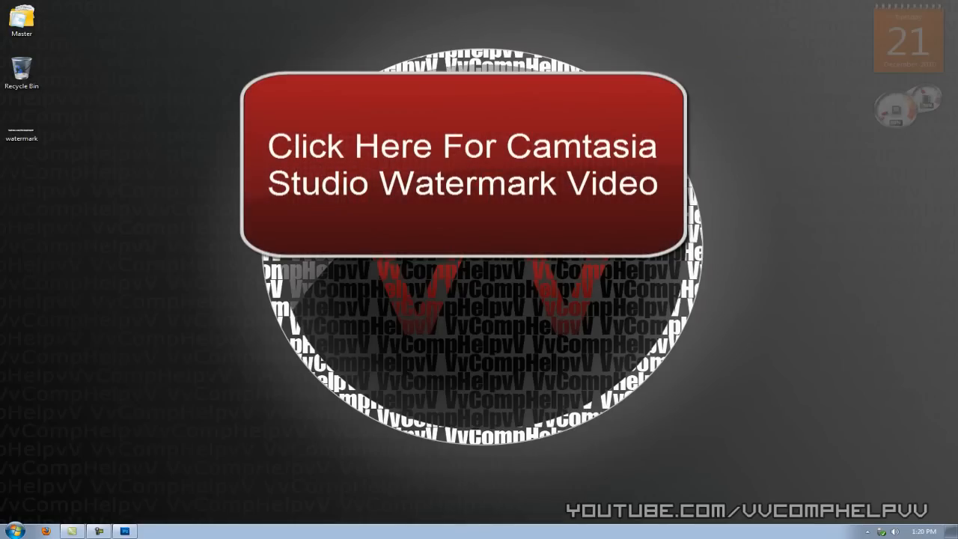
{"action": "double_click", "coordinate": [21, 126]}
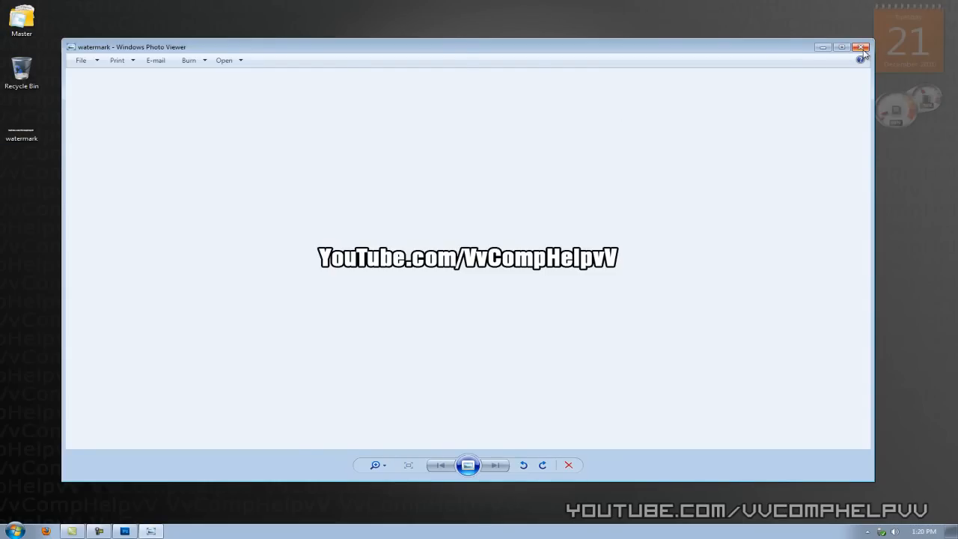
{"action": "left_click", "coordinate": [859, 46]}
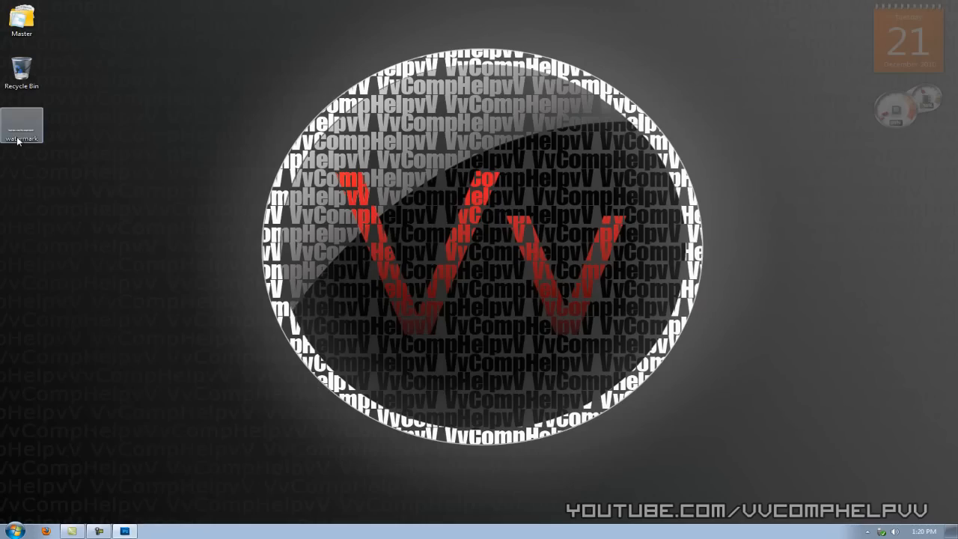
{"action": "double_click", "coordinate": [21, 126]}
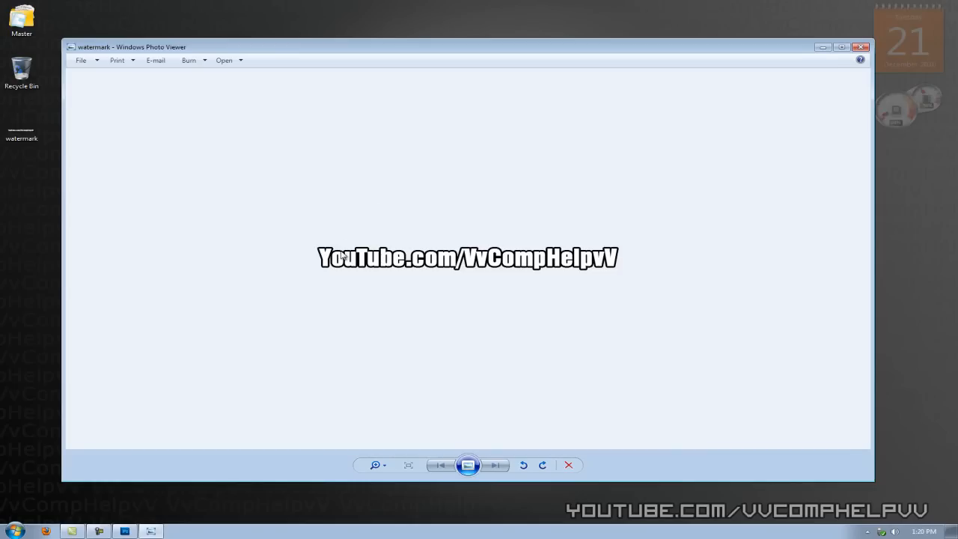
{"action": "mouse_move", "coordinate": [384, 251]}
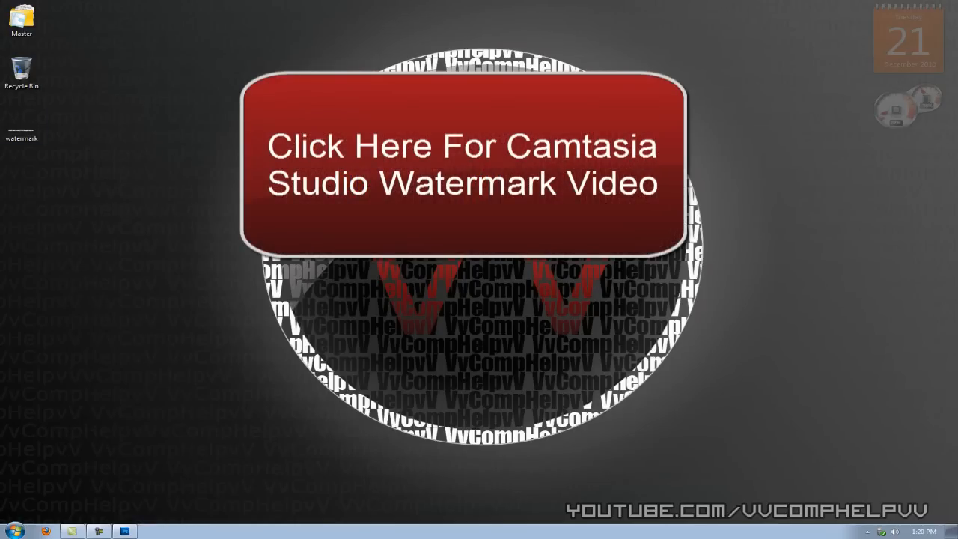
{"action": "left_click", "coordinate": [461, 162]}
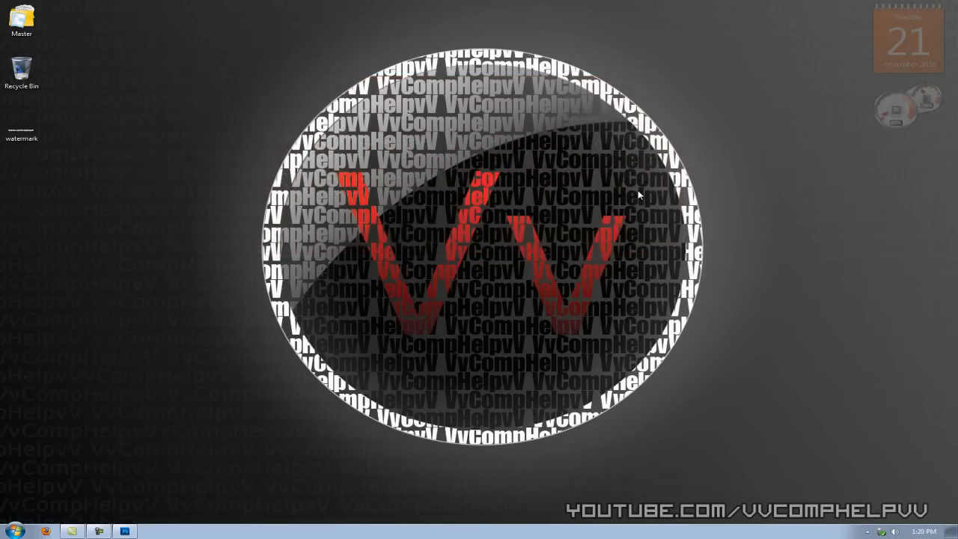